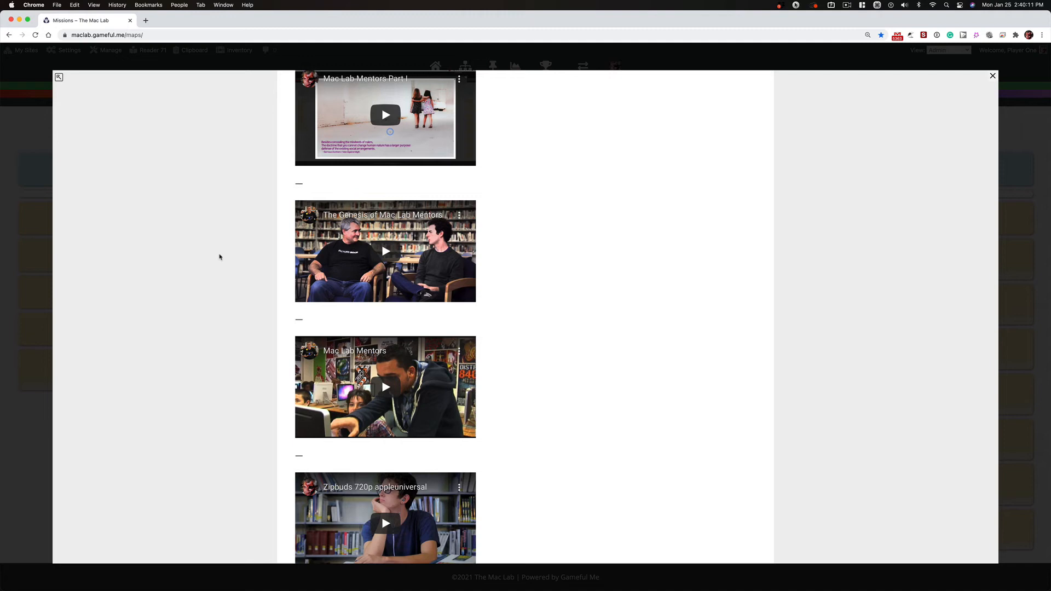
left_click(202, 275)
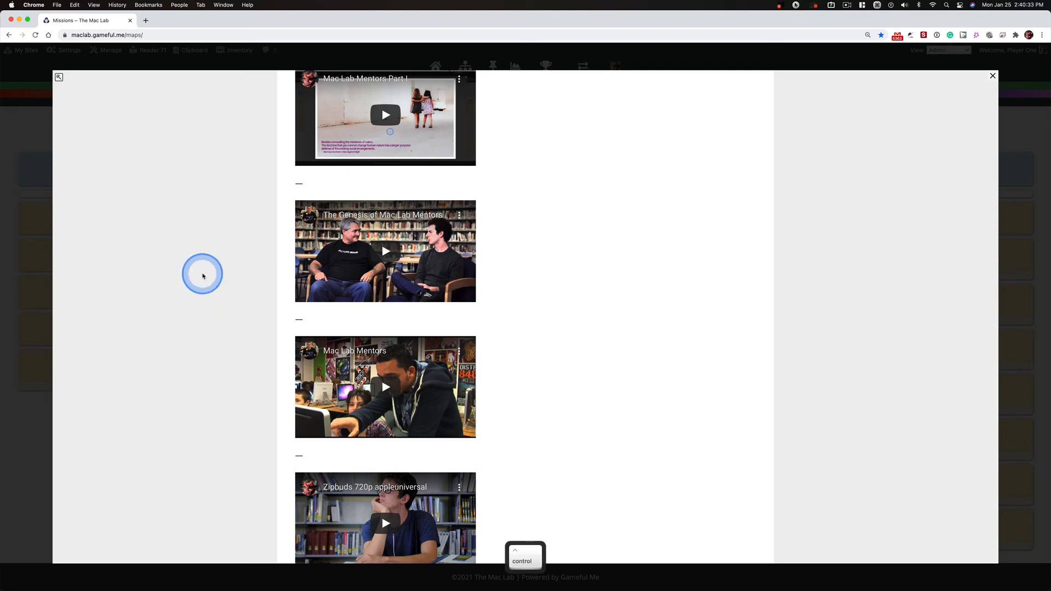
left_click(203, 275)
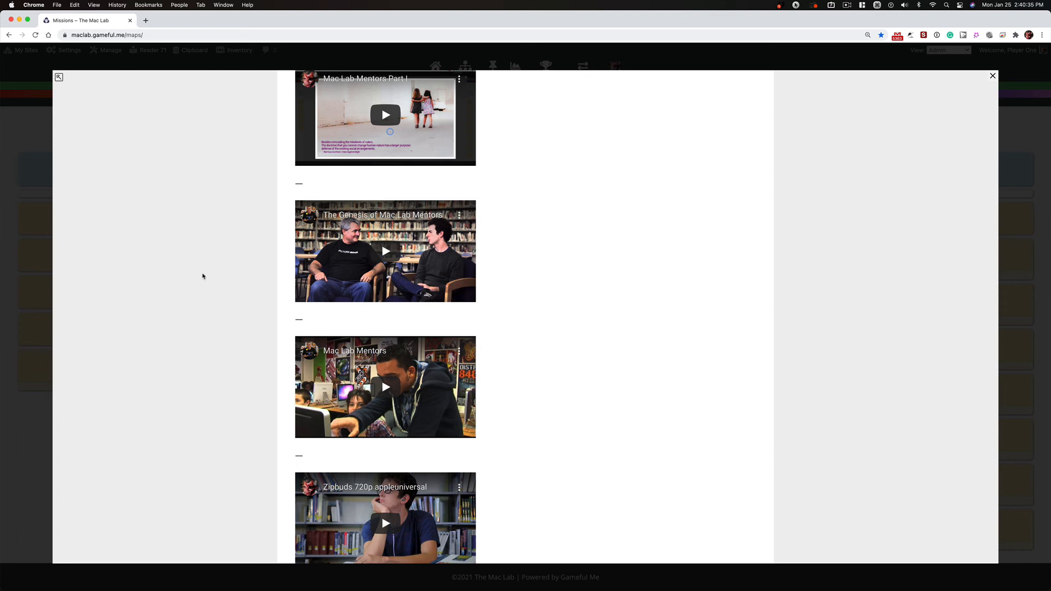